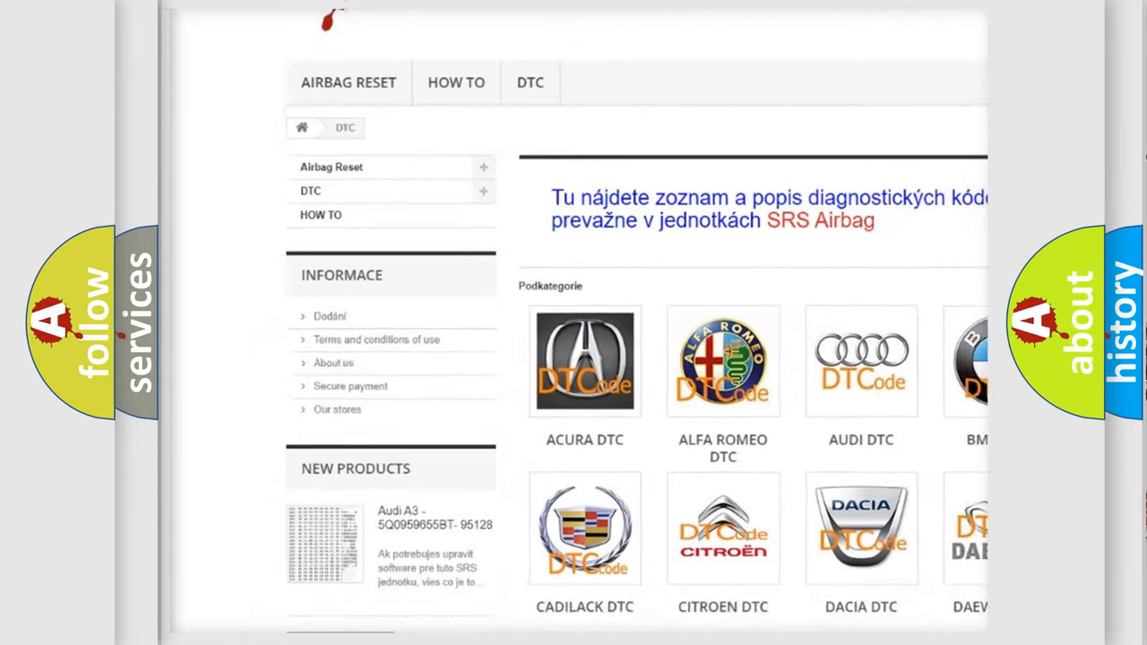
scroll("down", 3)
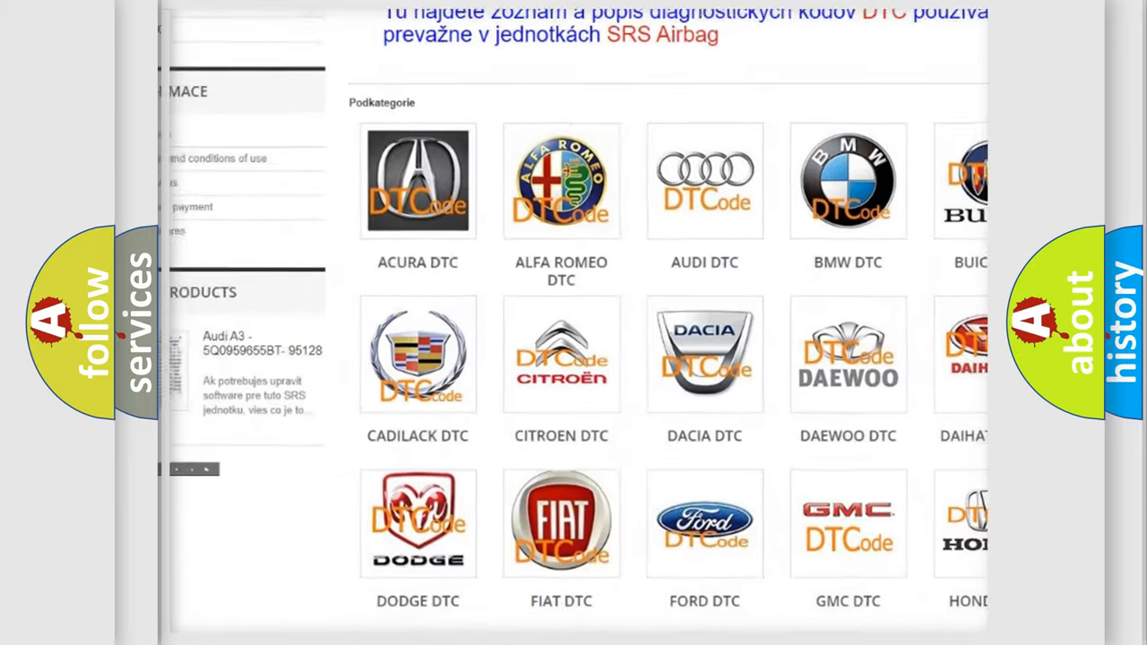
scroll("down", 3)
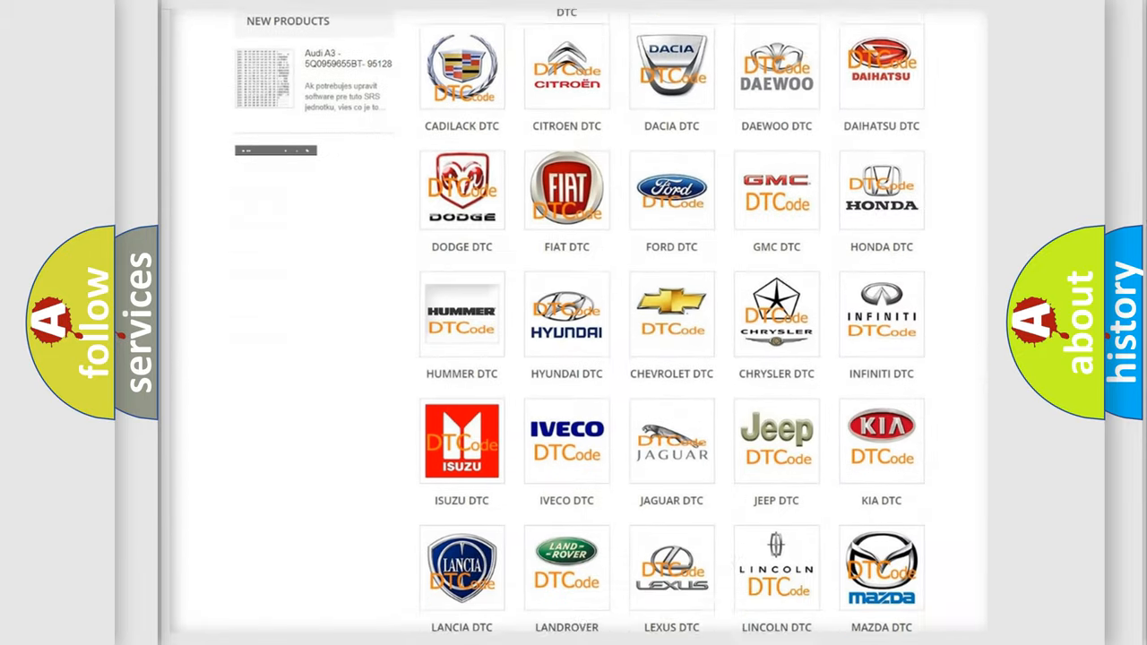
scroll("down", 3)
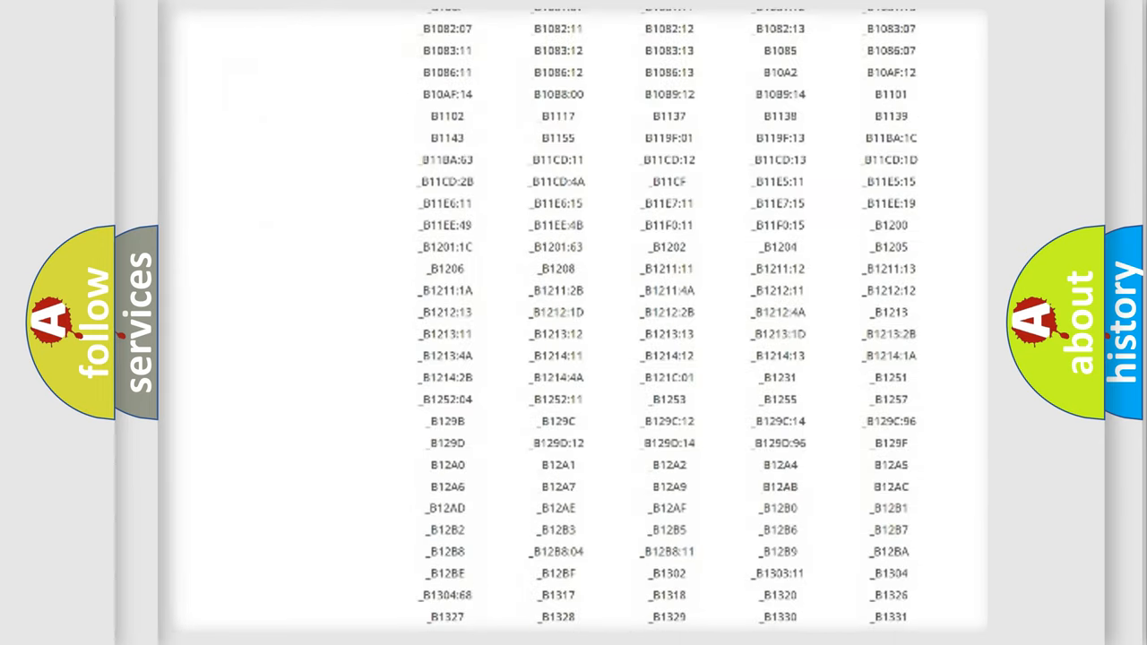
scroll("down", 3)
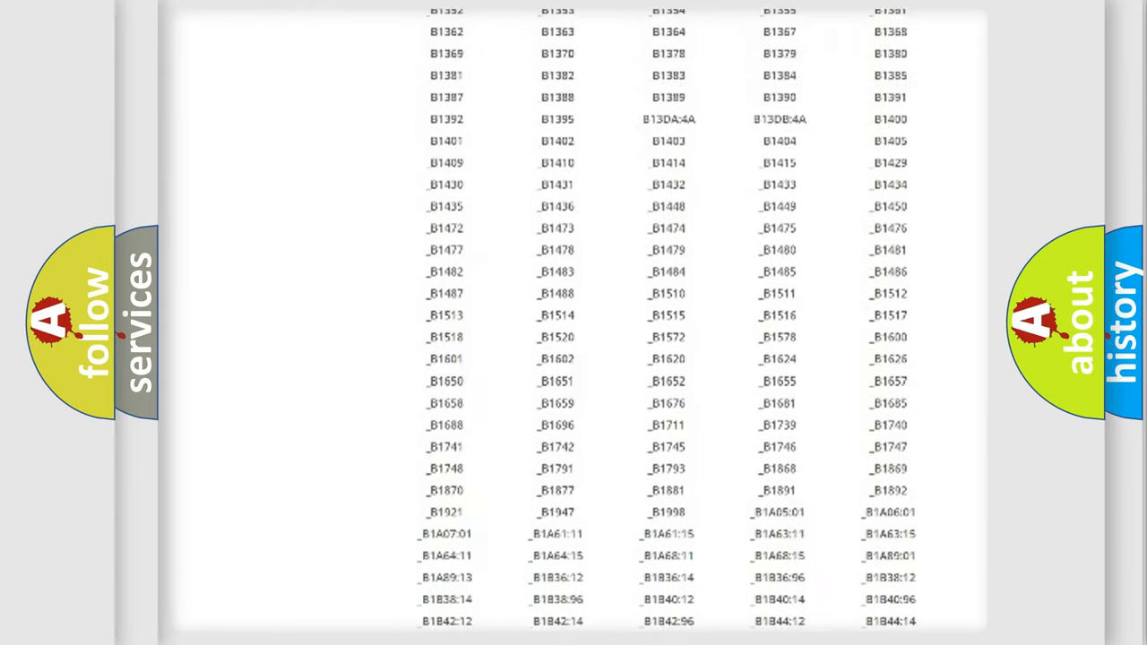
scroll("up", 3)
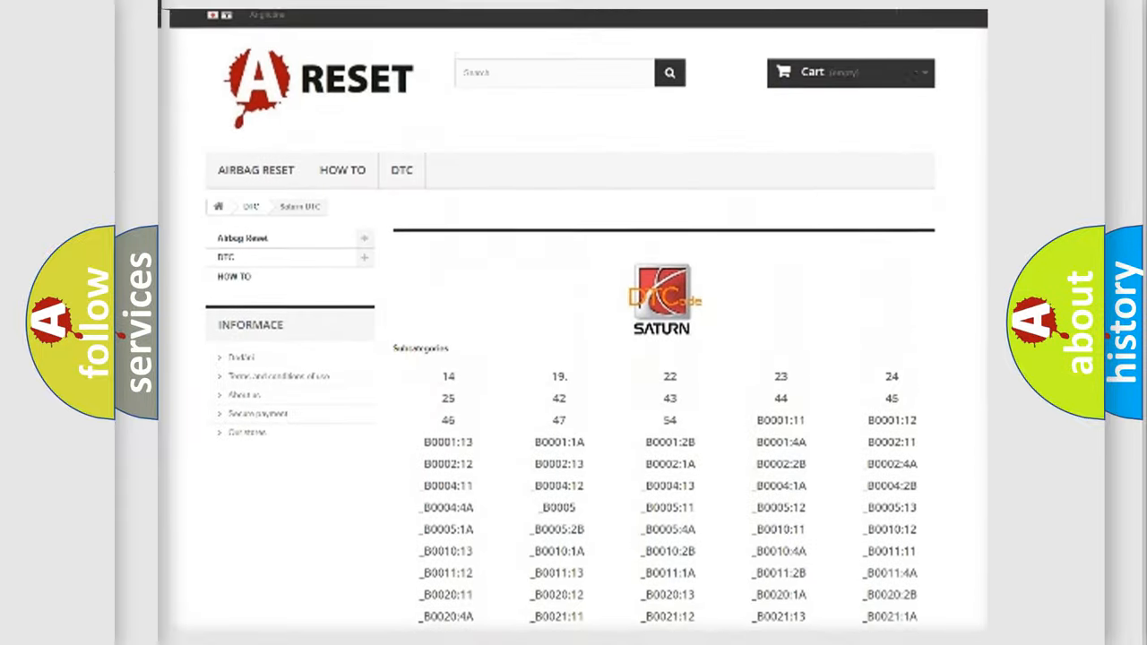